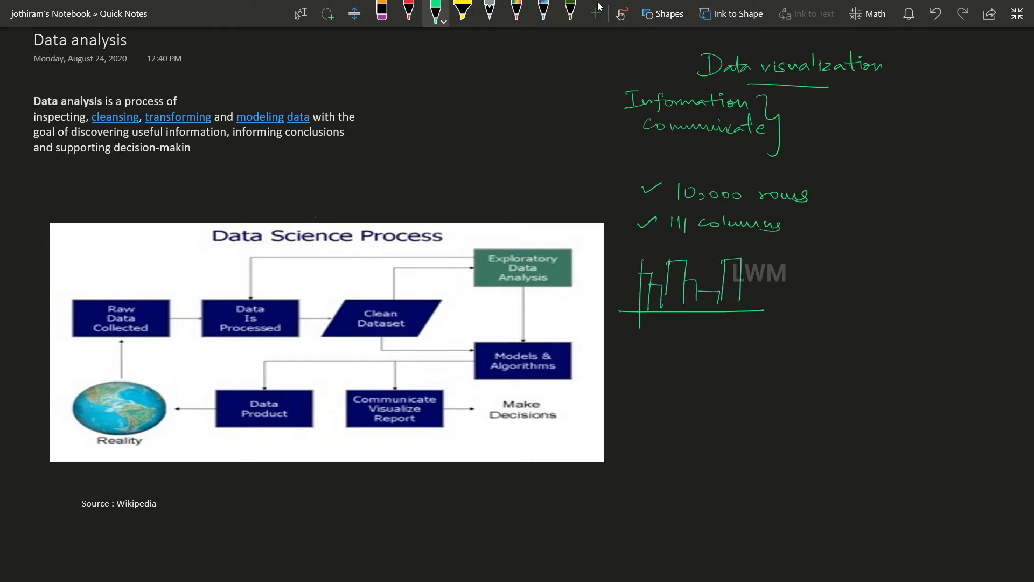
Draw a tall vertical green ink line to the right of the bar-chart sketch.
drag(803, 254, 803, 316)
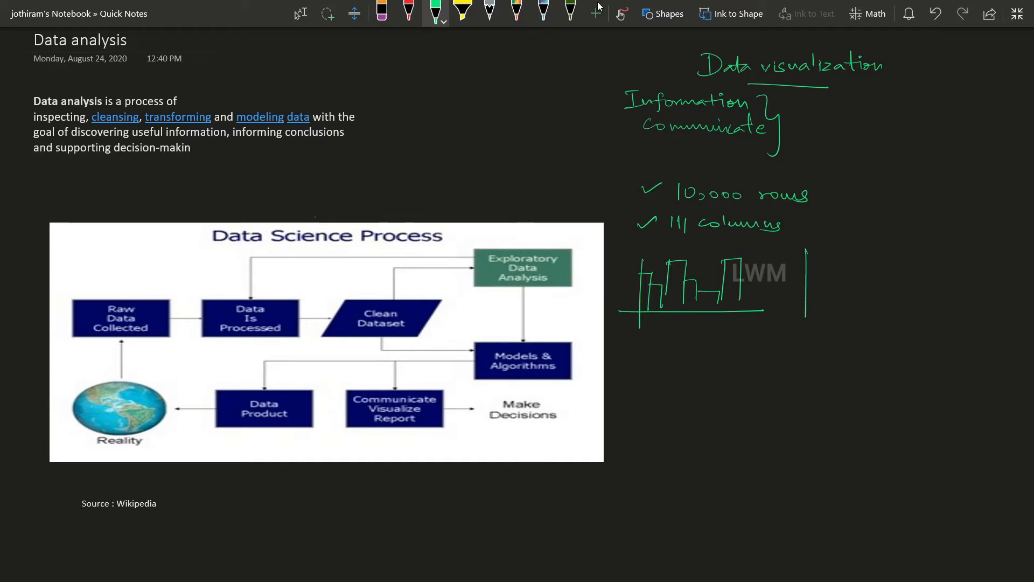